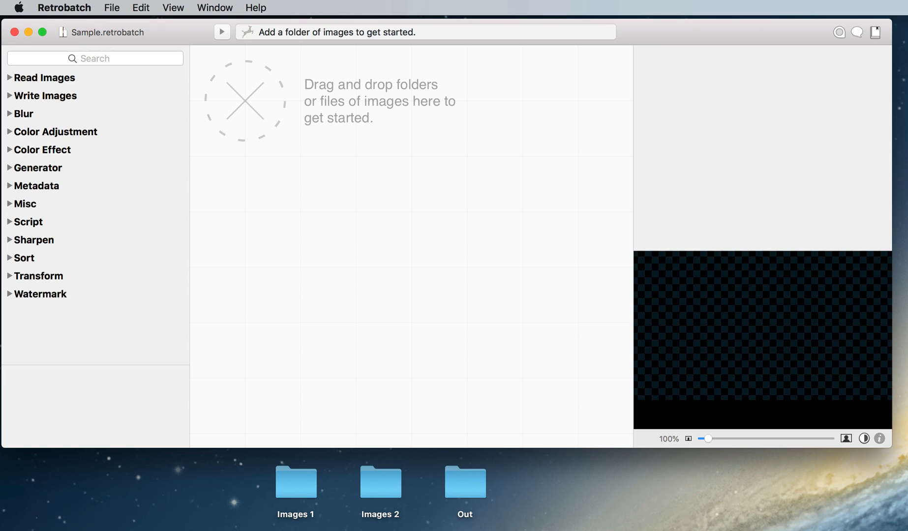
Drag the Images 1 folder onto the canvas as a Read Folder node.
drag(295, 481, 248, 101)
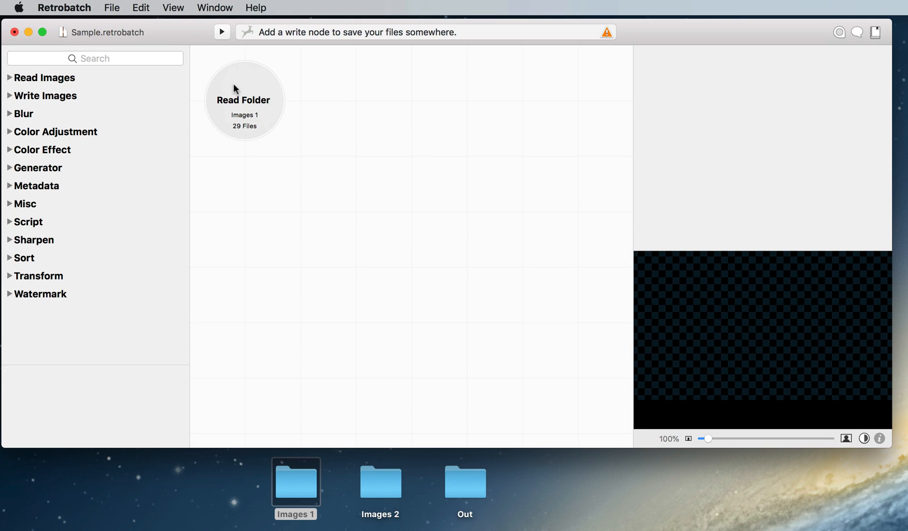
Show the Read Folder settings and preview the mountain landscape and sunset portrait images.
click(245, 100)
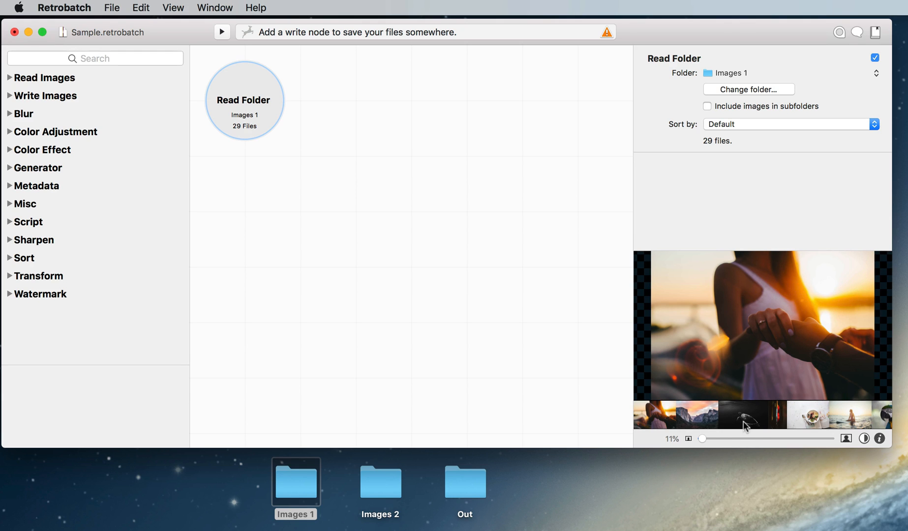
click(696, 414)
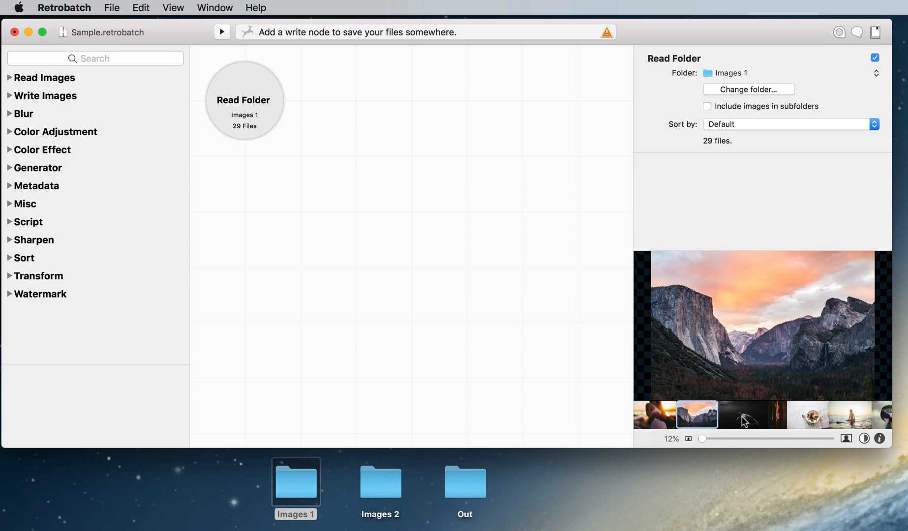
click(759, 415)
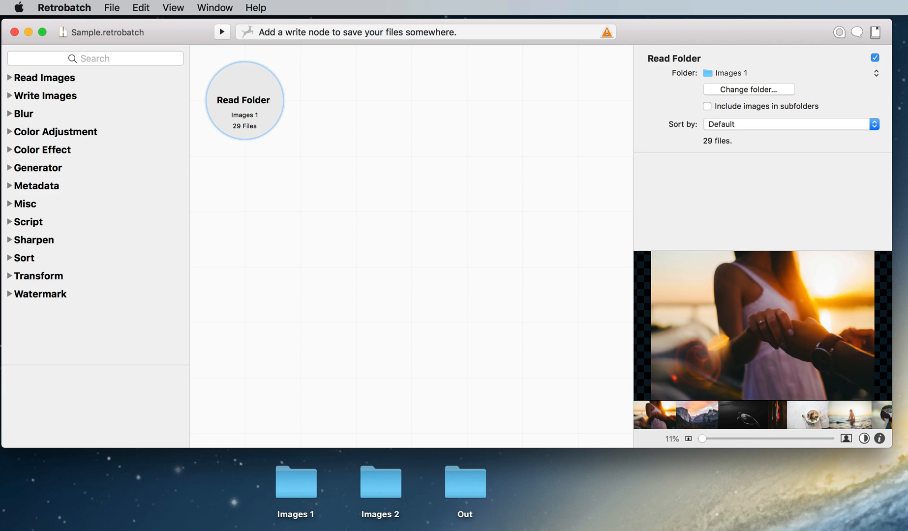
mouse_move(383, 224)
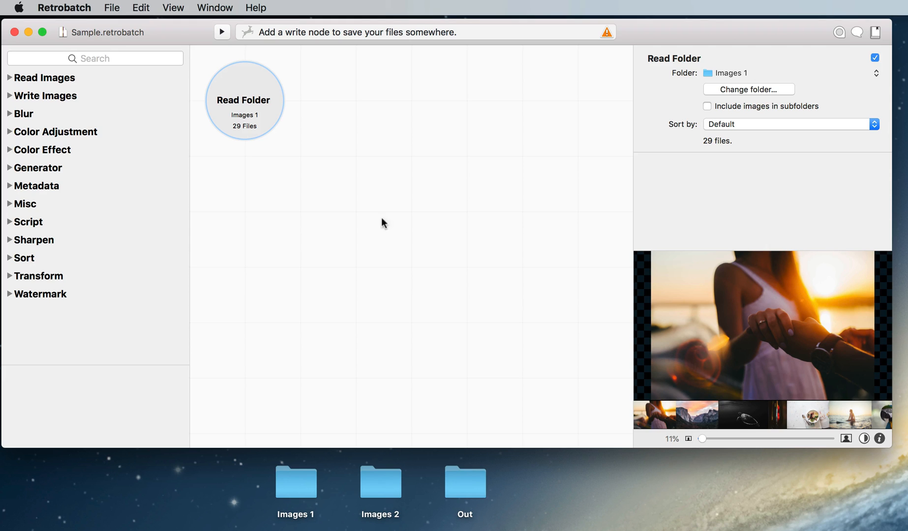
Add Photo Chrome after Read Folder and compare the mountain image before and after.
click(42, 150)
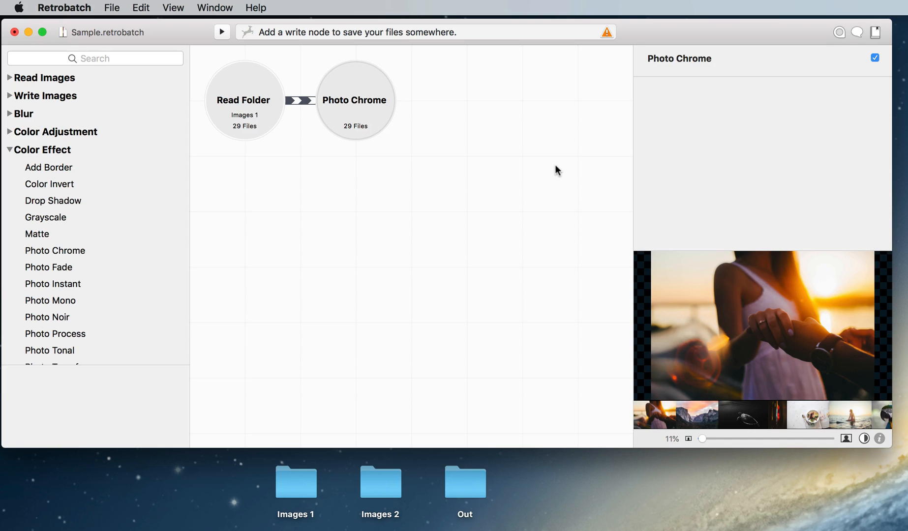
mouse_move(422, 116)
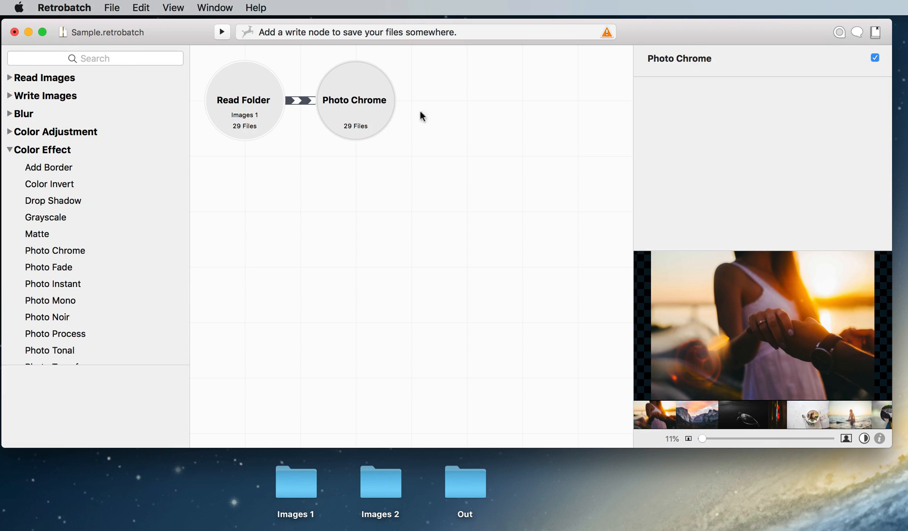
click(356, 101)
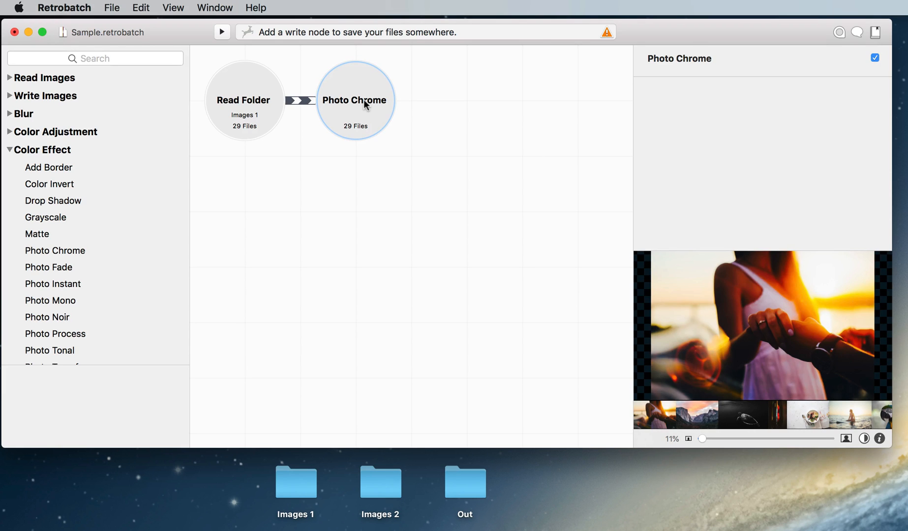
click(244, 101)
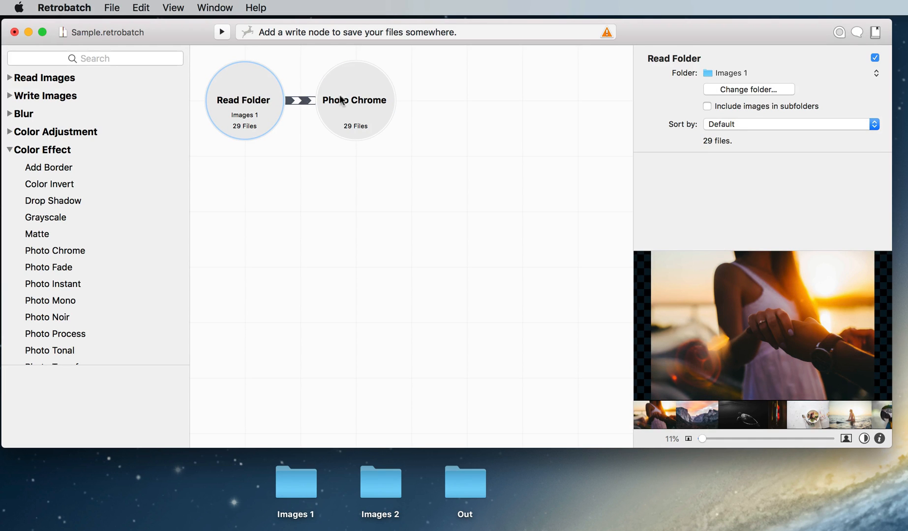
click(355, 100)
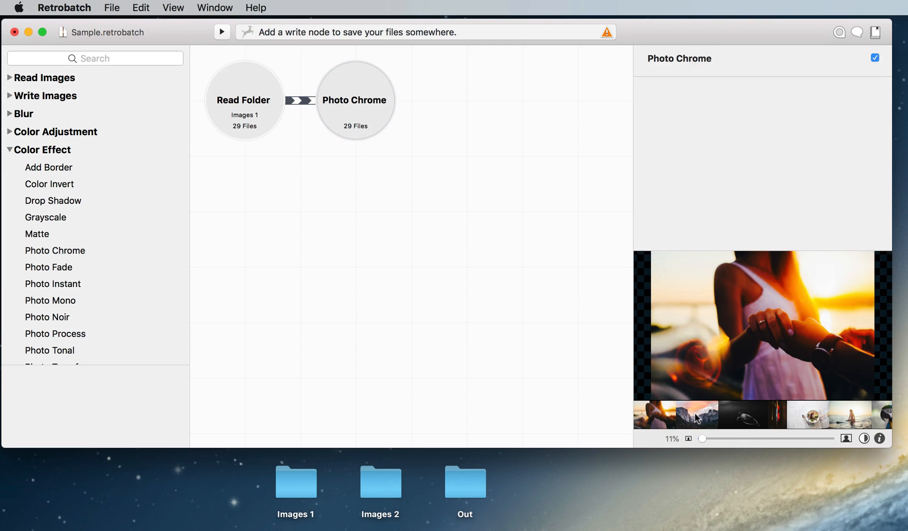
click(696, 415)
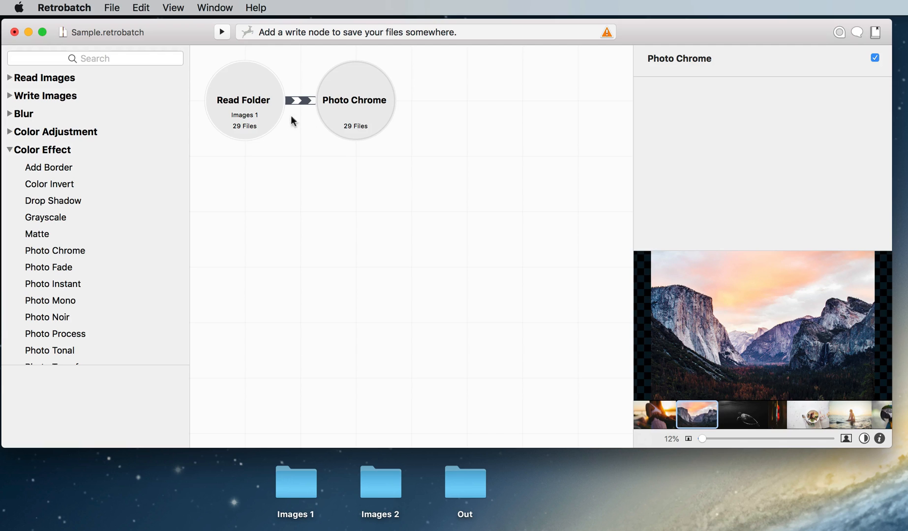
click(244, 100)
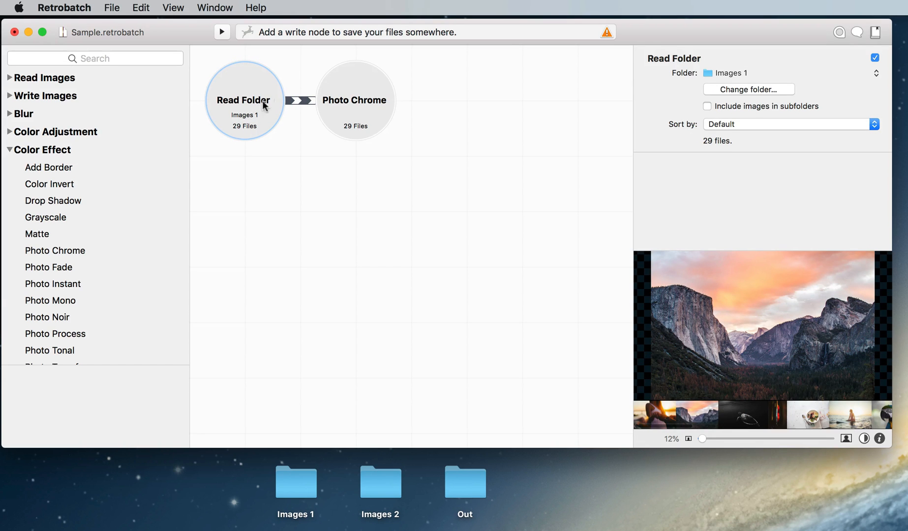
click(355, 101)
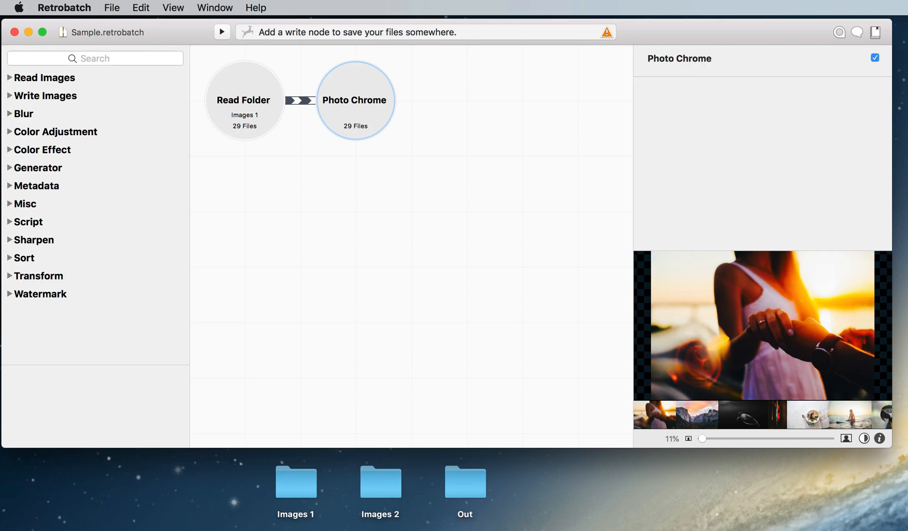
Add a Text Watermark node from the Watermark category after Photo Chrome.
click(41, 293)
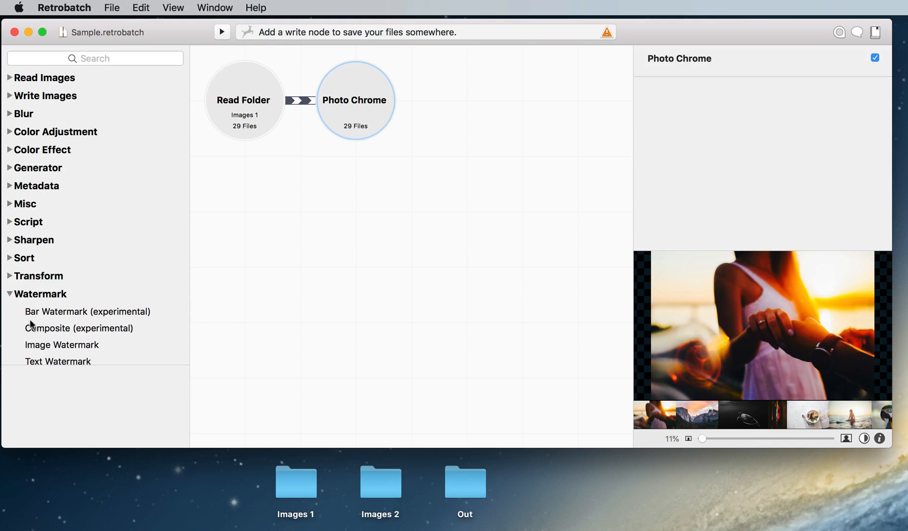
click(57, 357)
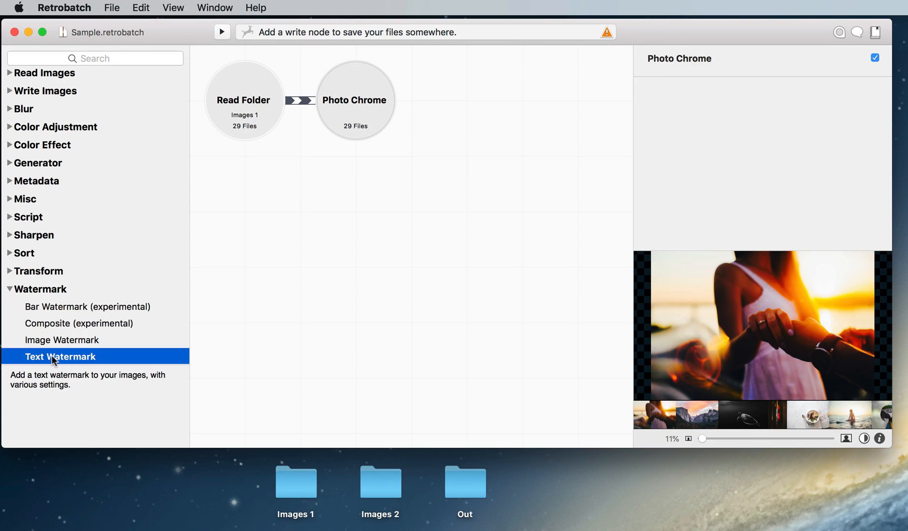
double_click(59, 356)
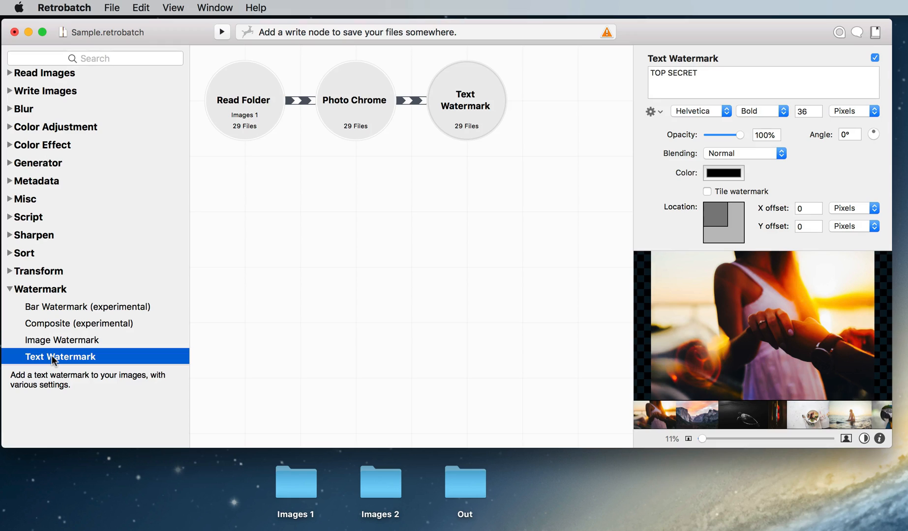
mouse_move(488, 332)
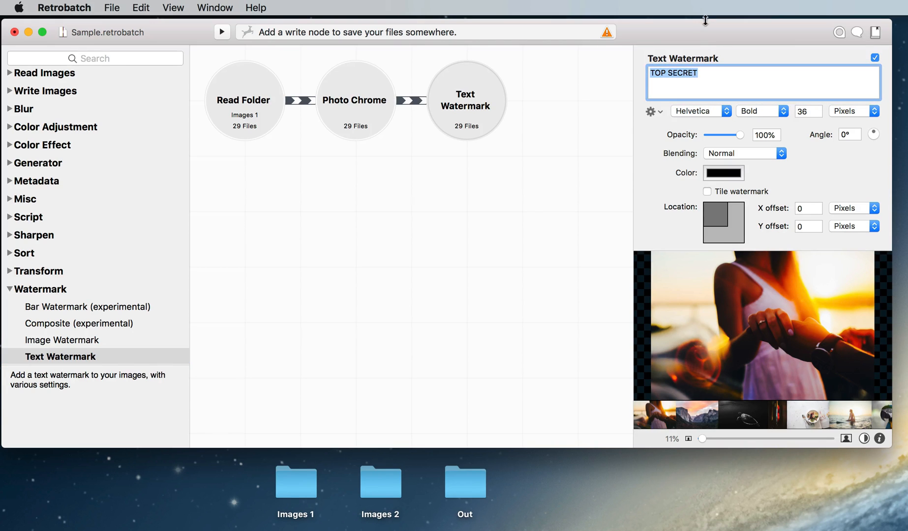
Replace the TOP SECRET watermark text with ©2018 Retrobatch.
key(Delete)
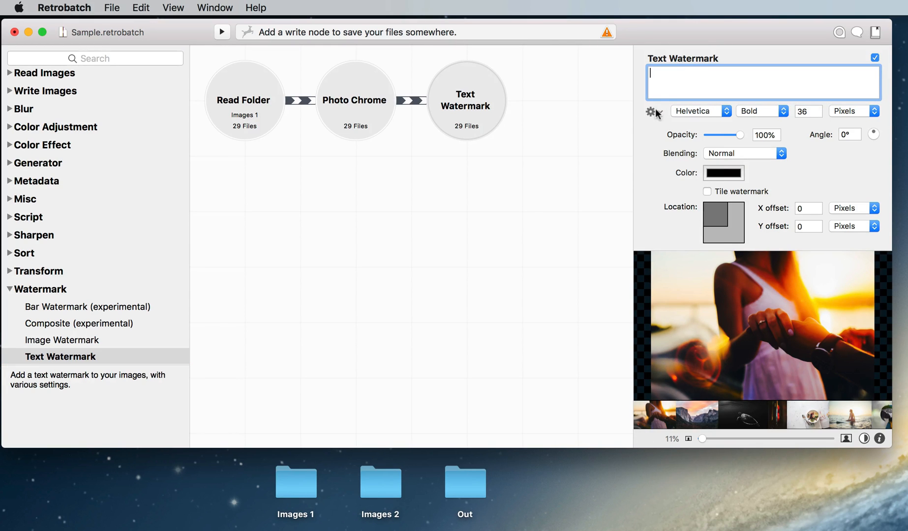
click(652, 111)
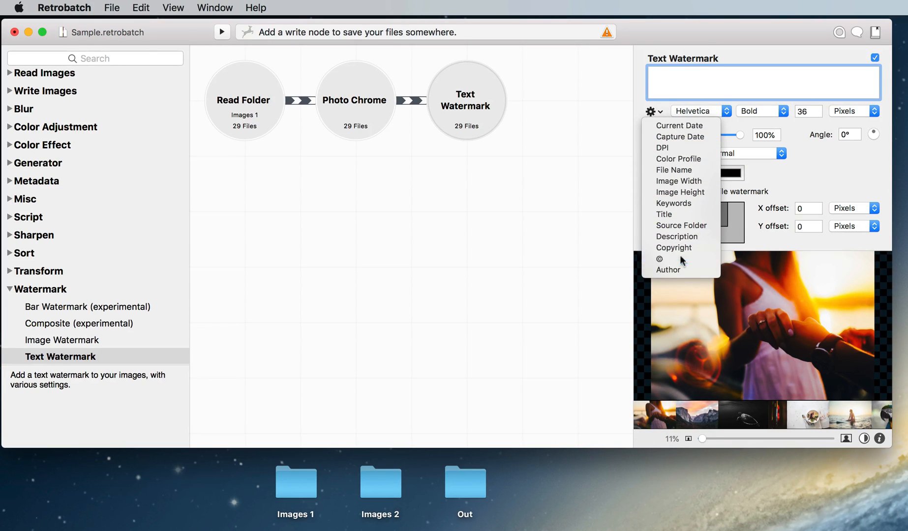
click(659, 259)
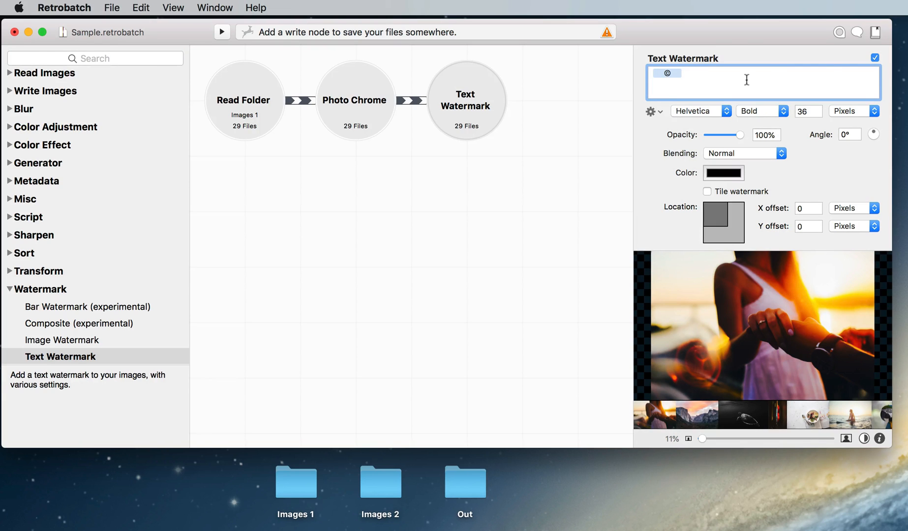
text(2018)
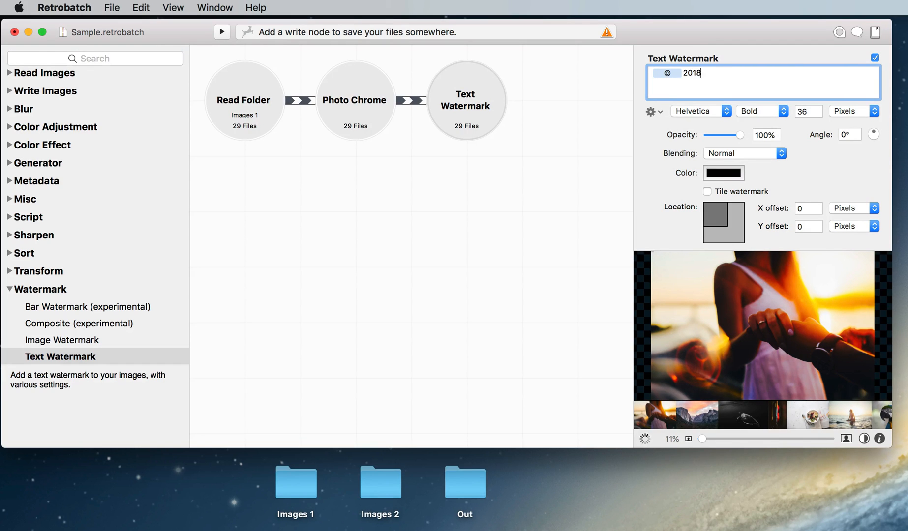
text(Retrobatch)
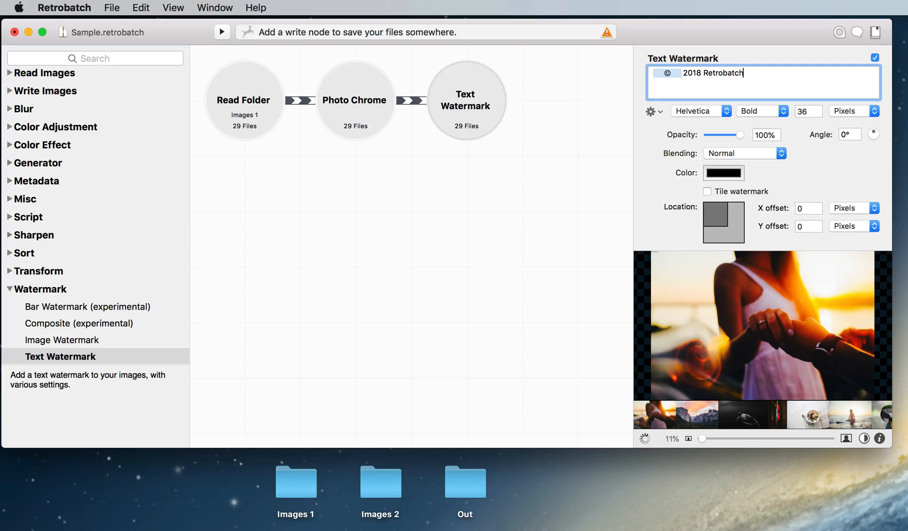
Set the watermark size to 10 percent of width and preview another image.
click(809, 110)
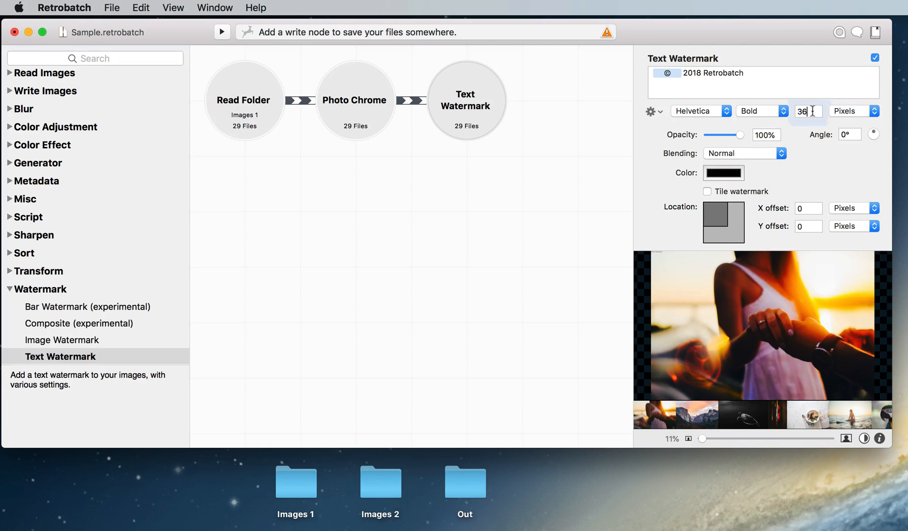
text(10)
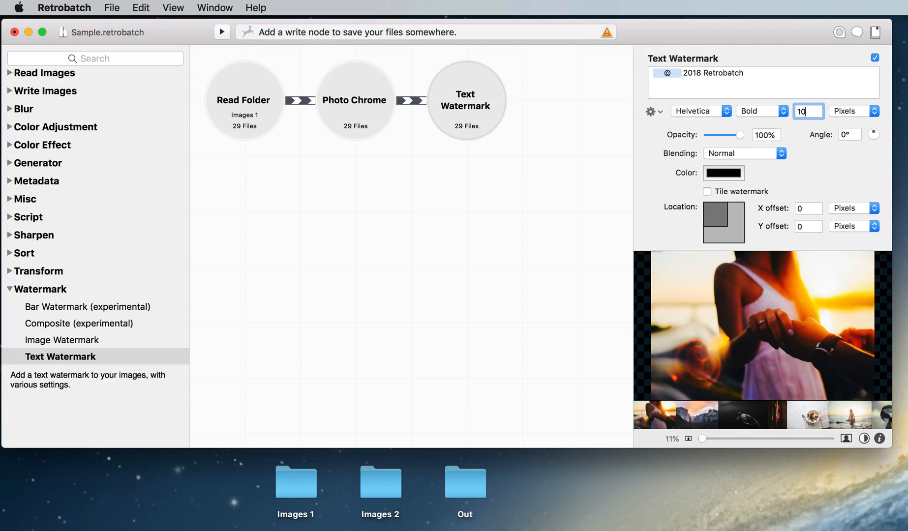
click(852, 112)
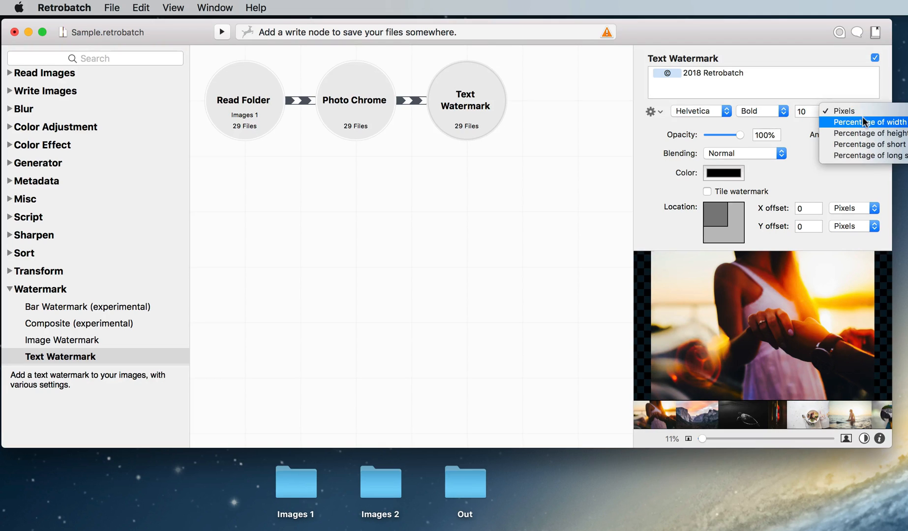
click(867, 123)
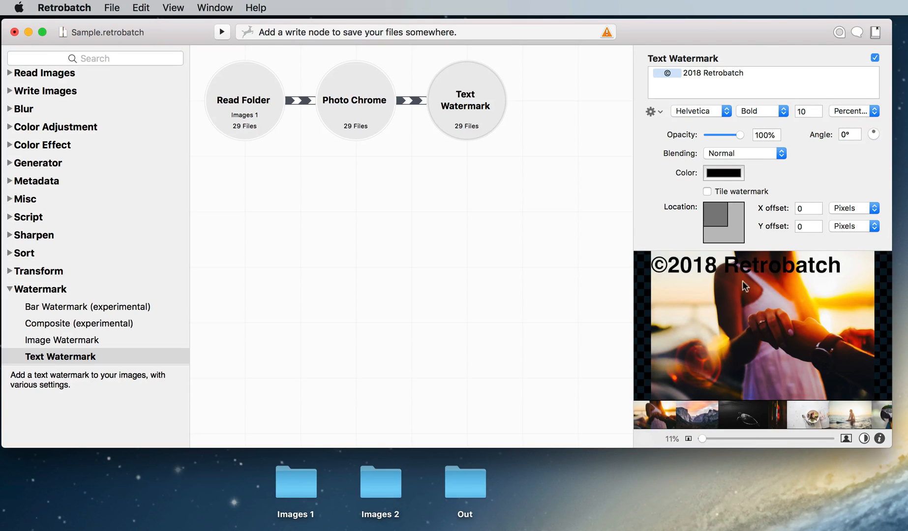
click(696, 414)
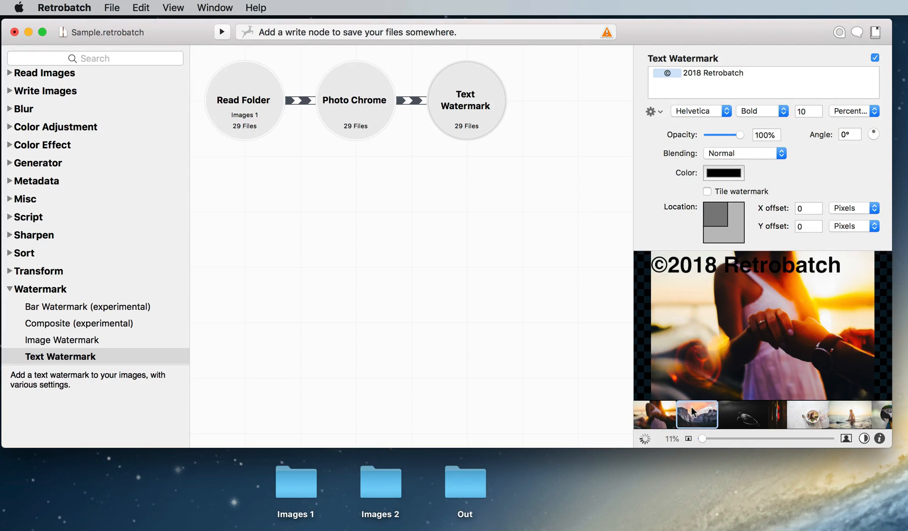
click(655, 414)
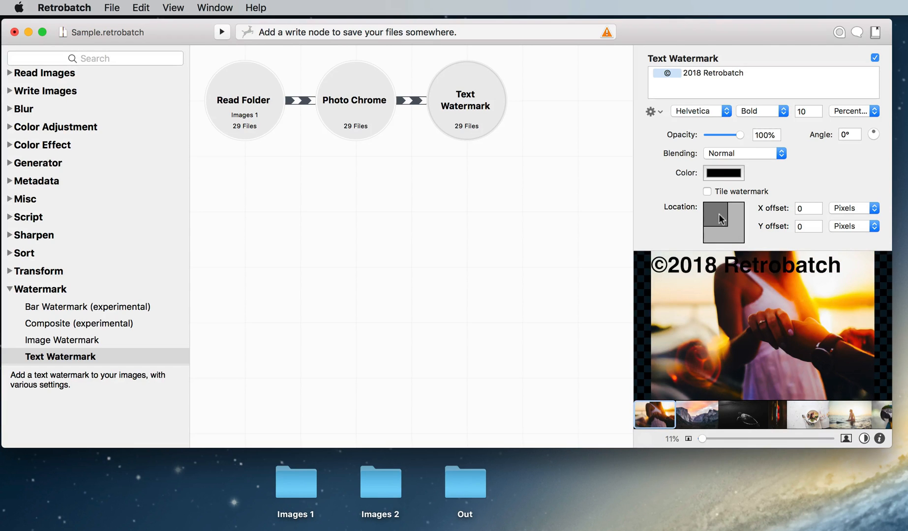
click(715, 233)
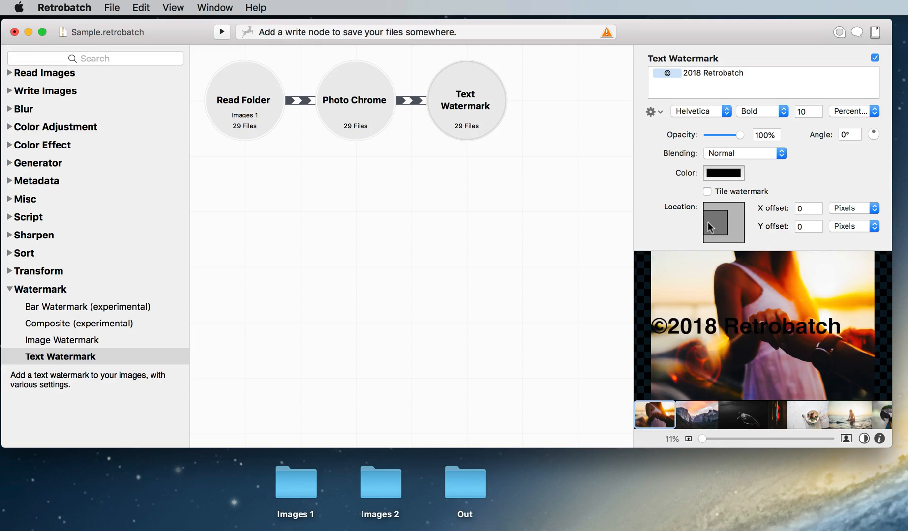
click(714, 218)
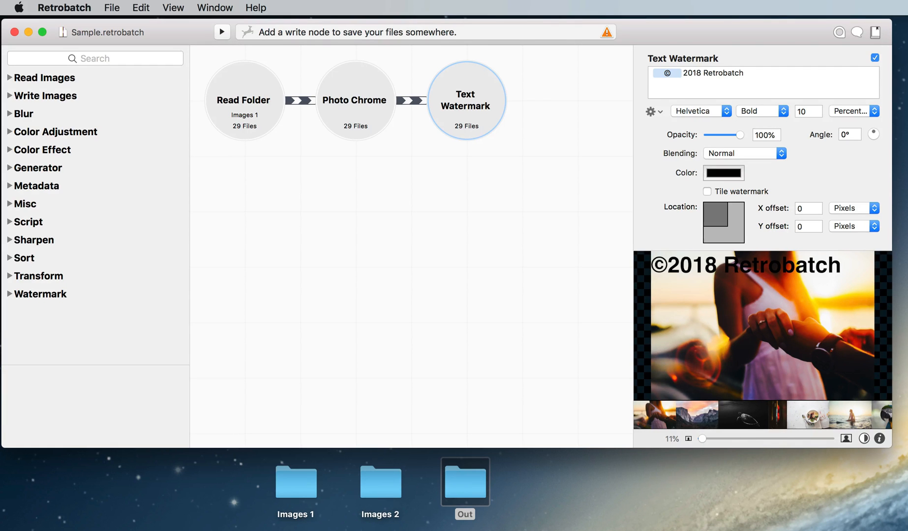
mouse_move(461, 493)
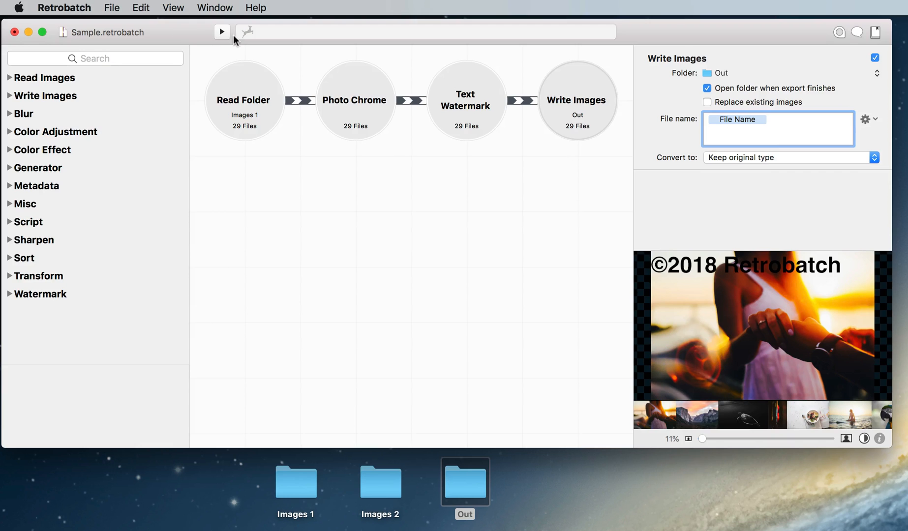
Run the workflow to process all 29 images.
click(222, 32)
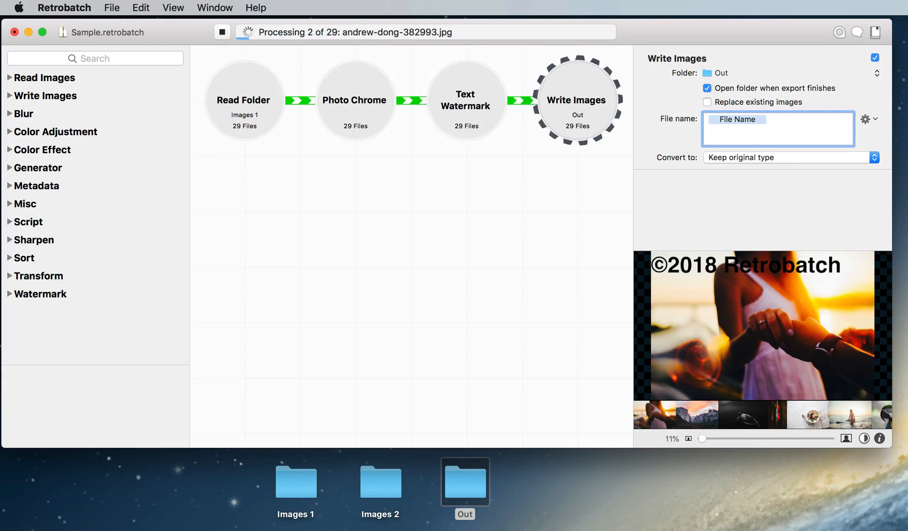